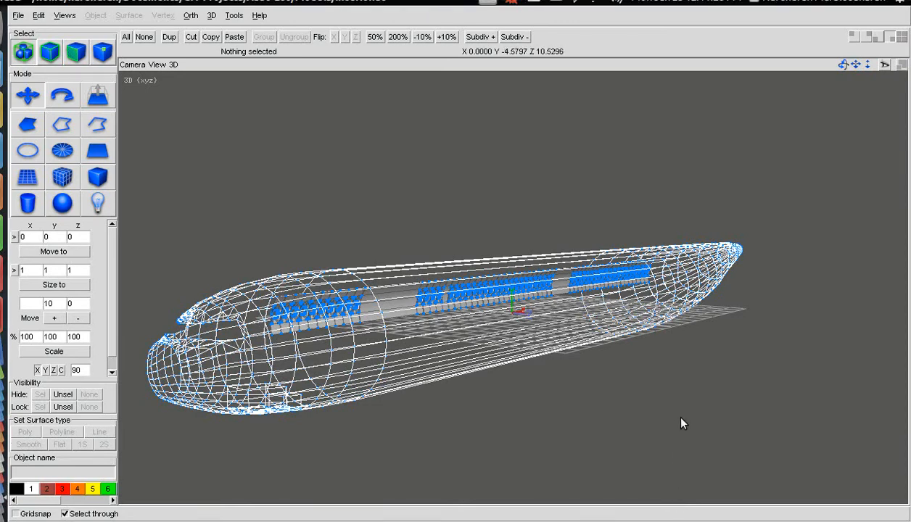
{"action": "mouse_move", "coordinate": [708, 312]}
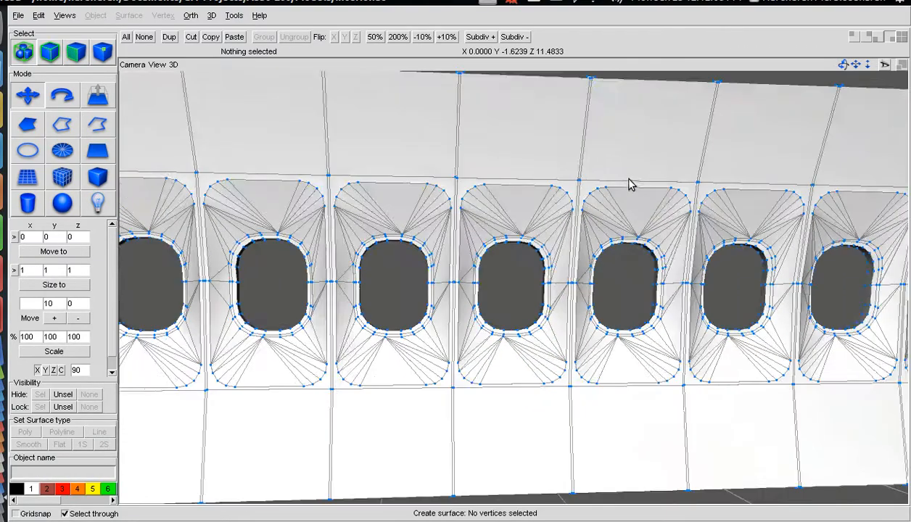
Start a new empty scene and draw an open-ended cylinder end-on in the side view.
{"action": "left_click_drag", "start_coordinate": [631, 183], "coordinate": [739, 107]}
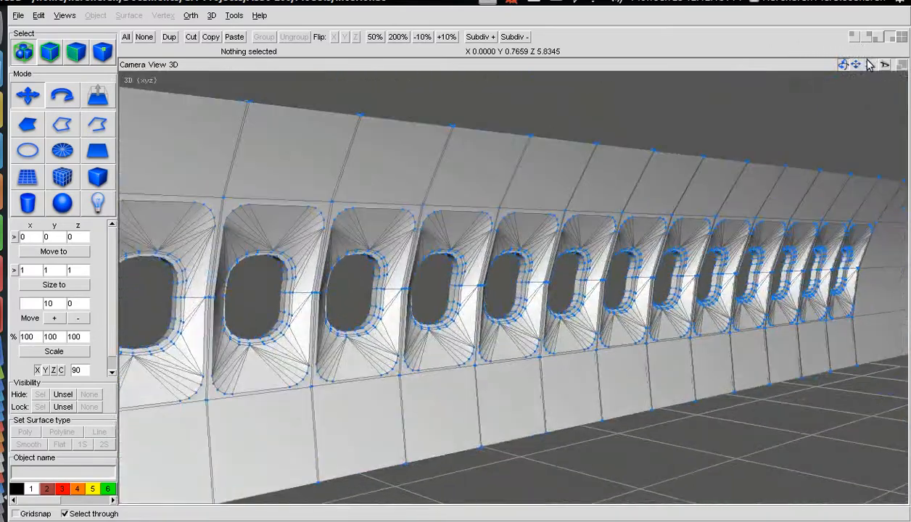
{"action": "left_click", "coordinate": [18, 15]}
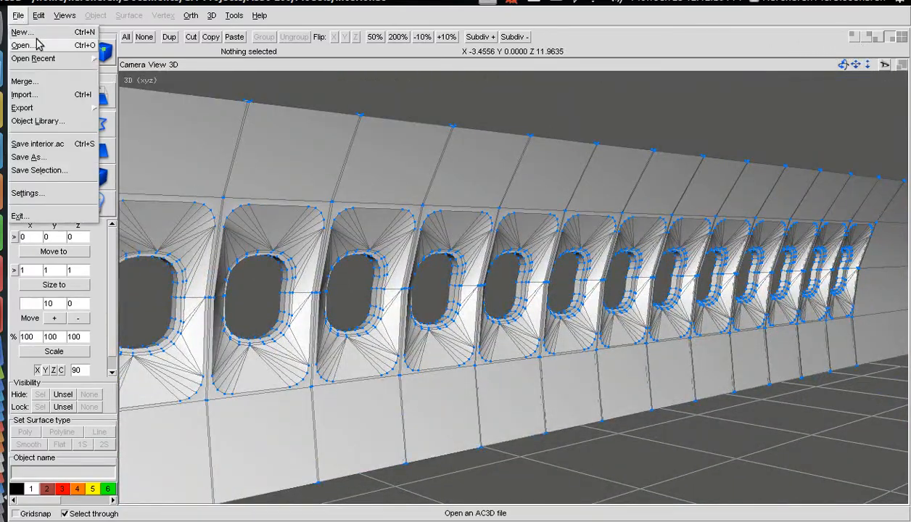
{"action": "left_click", "coordinate": [22, 32]}
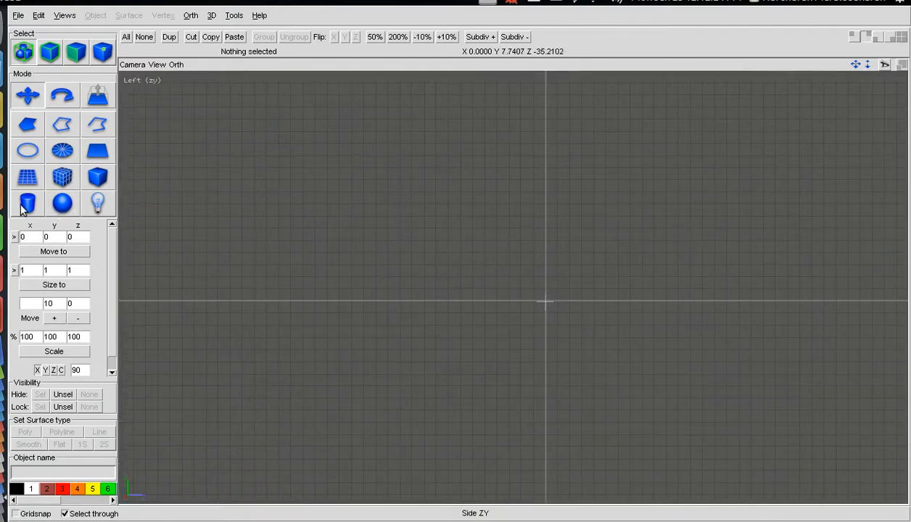
{"action": "left_click", "coordinate": [26, 203]}
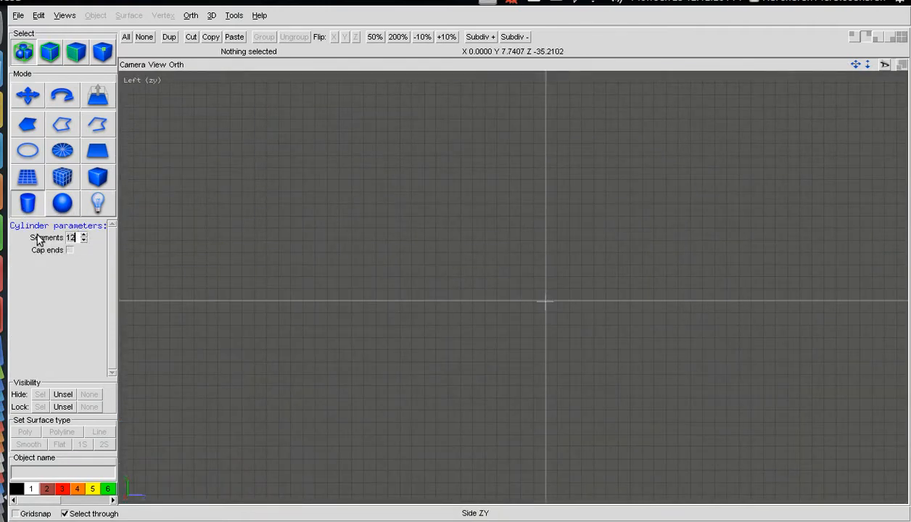
{"action": "left_click_drag", "start_coordinate": [372, 151], "coordinate": [656, 450]}
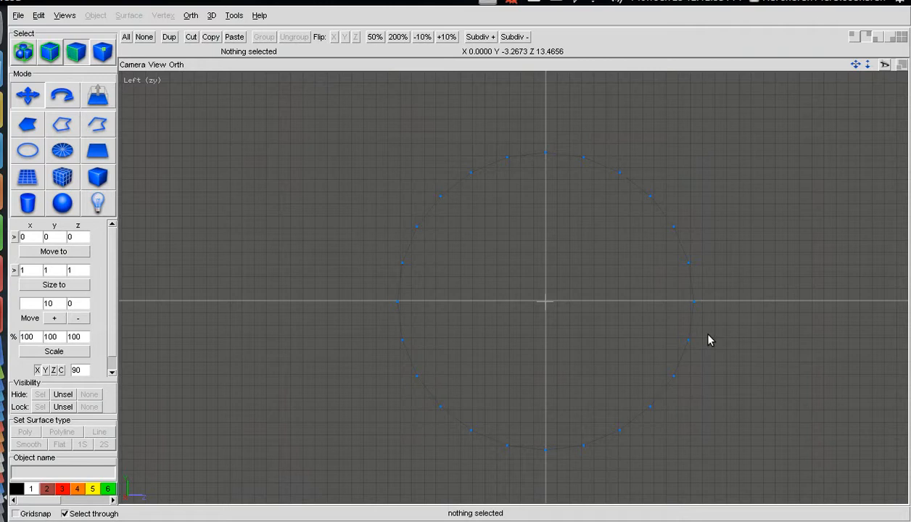
{"action": "mouse_move", "coordinate": [667, 224]}
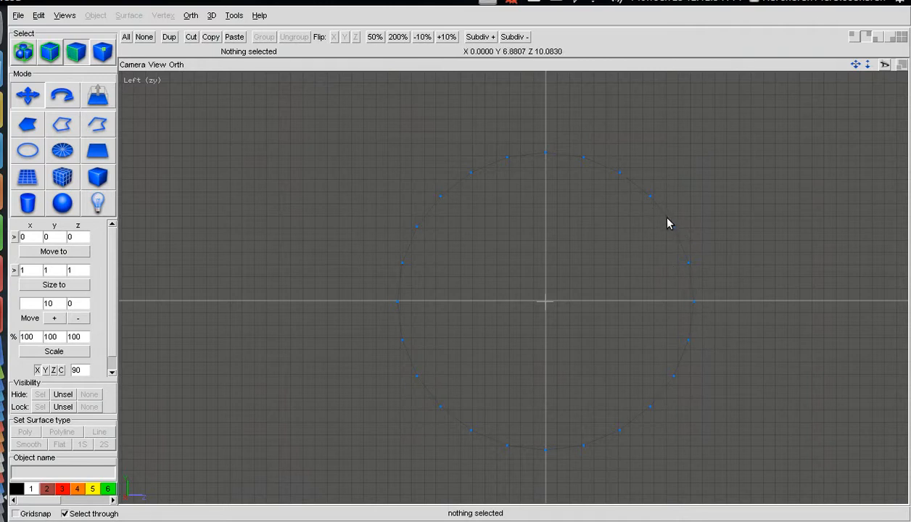
{"action": "mouse_move", "coordinate": [649, 218]}
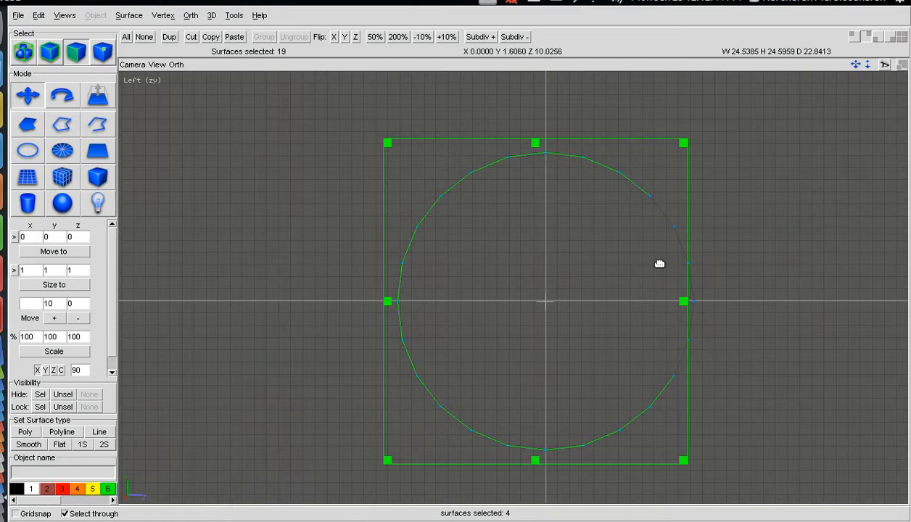
Delete the unwanted cylinder faces and move the remaining curved strip into position.
{"action": "left_click", "coordinate": [658, 264]}
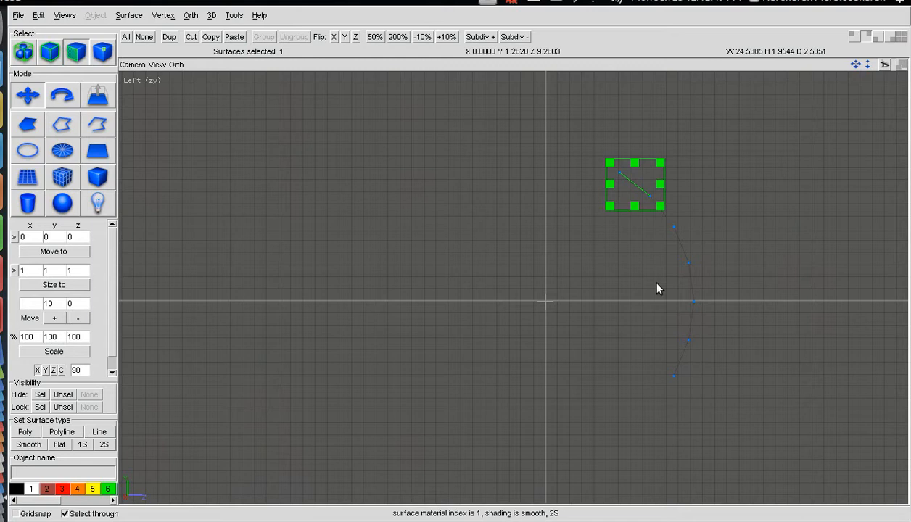
{"action": "mouse_move", "coordinate": [690, 281]}
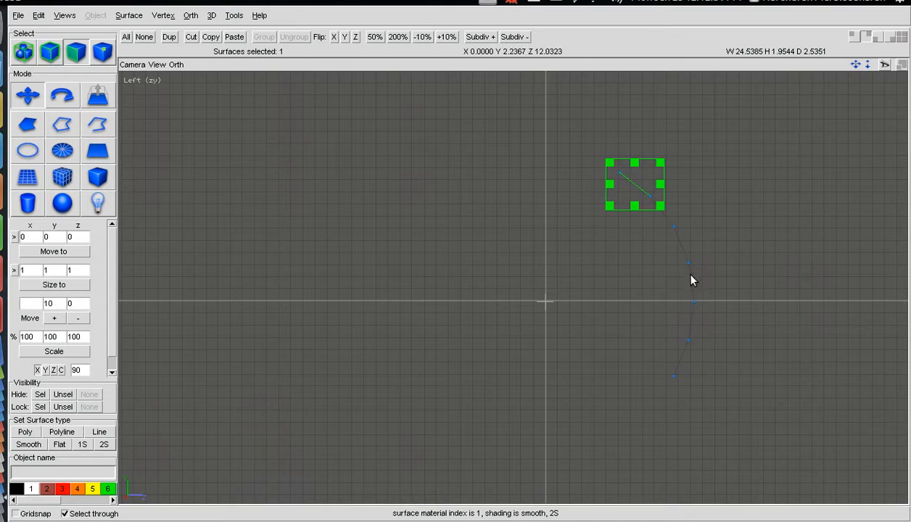
{"action": "key", "text": "Delete"}
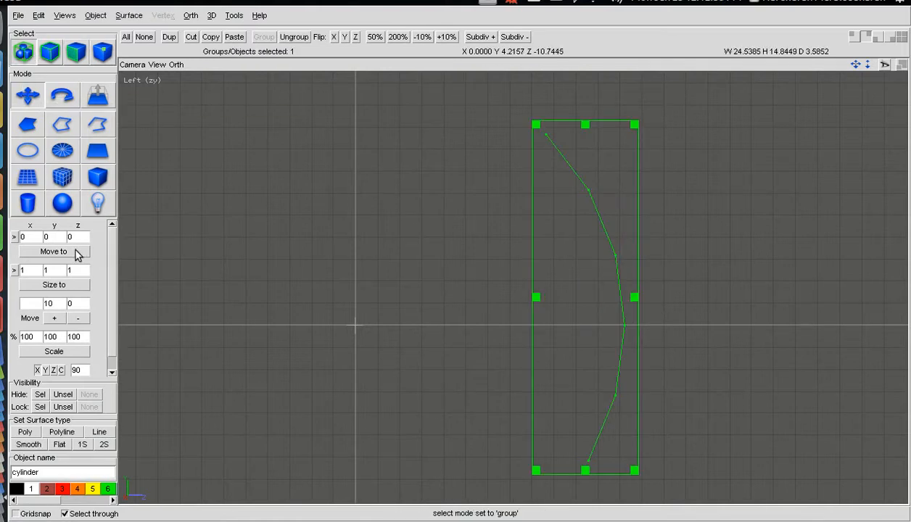
{"action": "left_click_drag", "start_coordinate": [587, 297], "coordinate": [548, 299]}
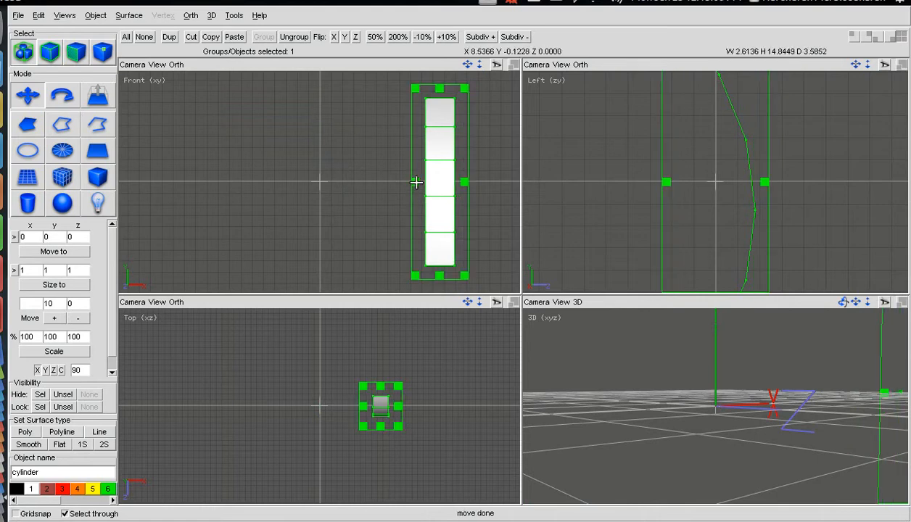
Flip the strip's normals and extrude it into a thicker curved frame band.
{"action": "left_click", "coordinate": [54, 284]}
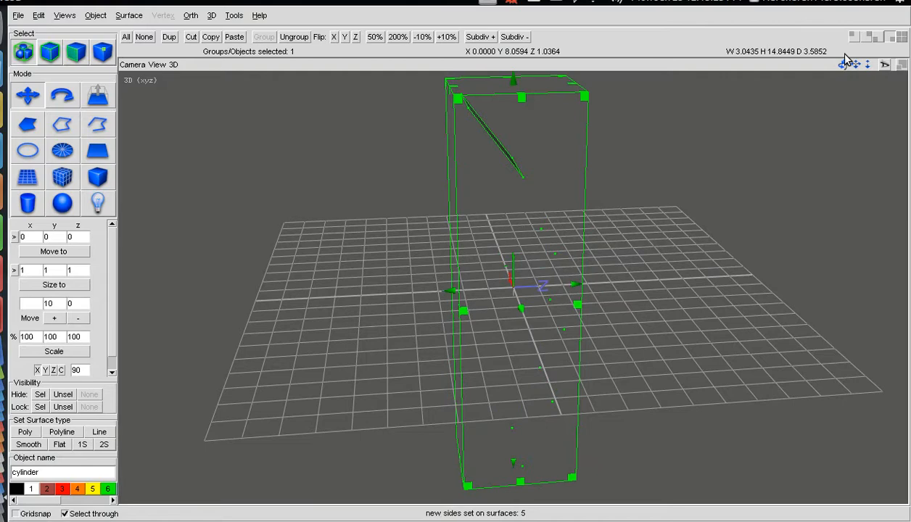
{"action": "left_click", "coordinate": [129, 14]}
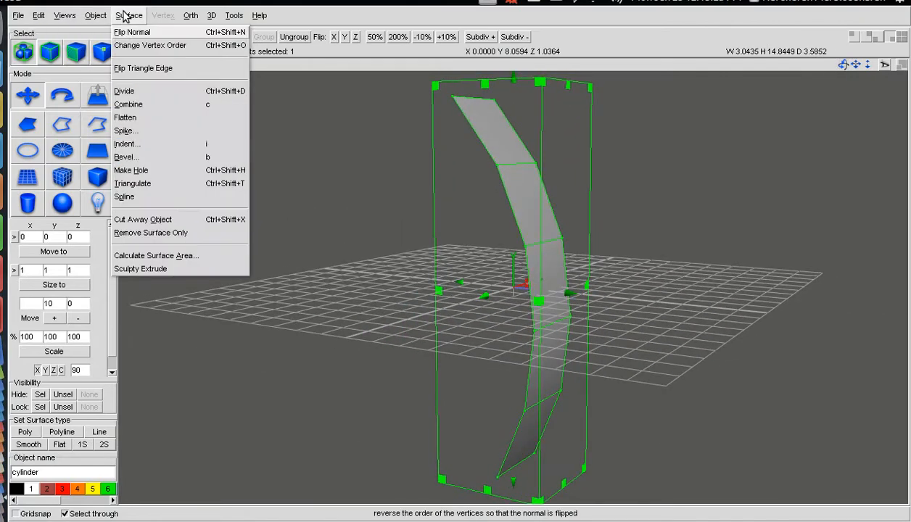
{"action": "left_click", "coordinate": [132, 32]}
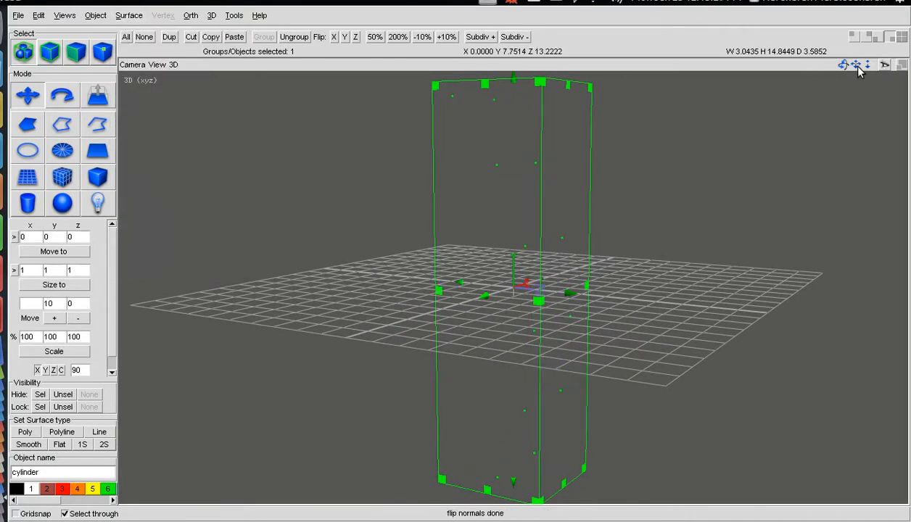
{"action": "left_click", "coordinate": [99, 96]}
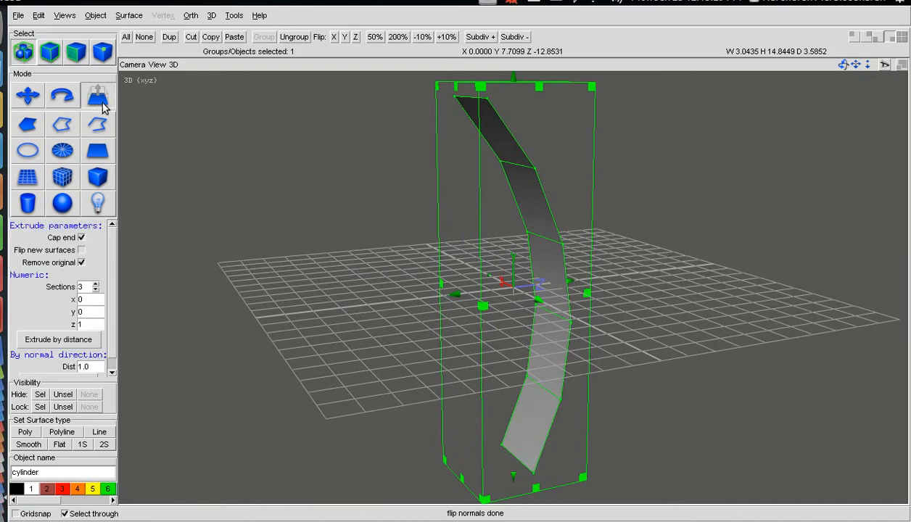
{"action": "left_click", "coordinate": [58, 339]}
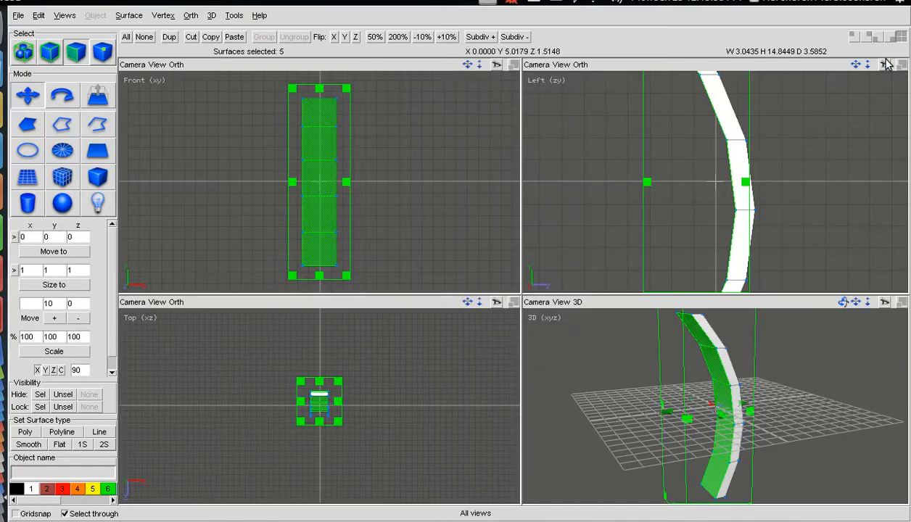
Scale the frame band in the side view, deselect it and show the front view.
{"action": "left_click", "coordinate": [885, 64]}
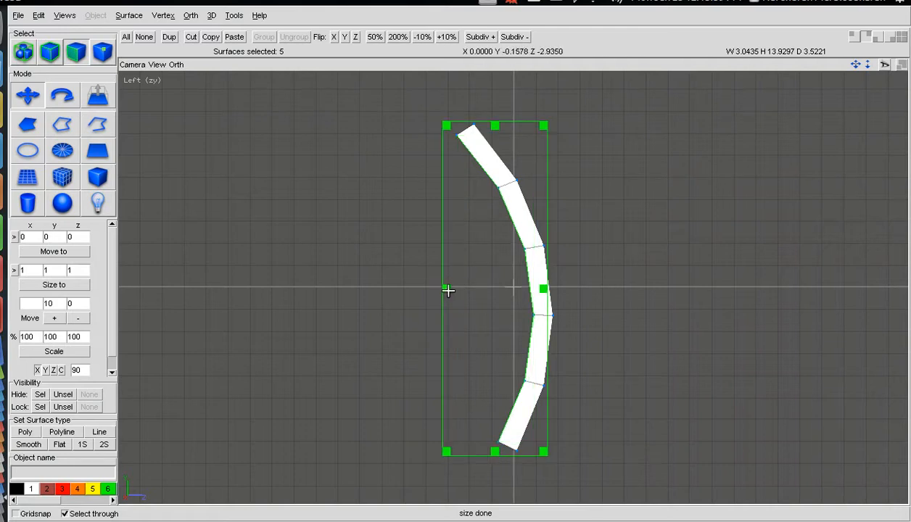
{"action": "left_click", "coordinate": [513, 313]}
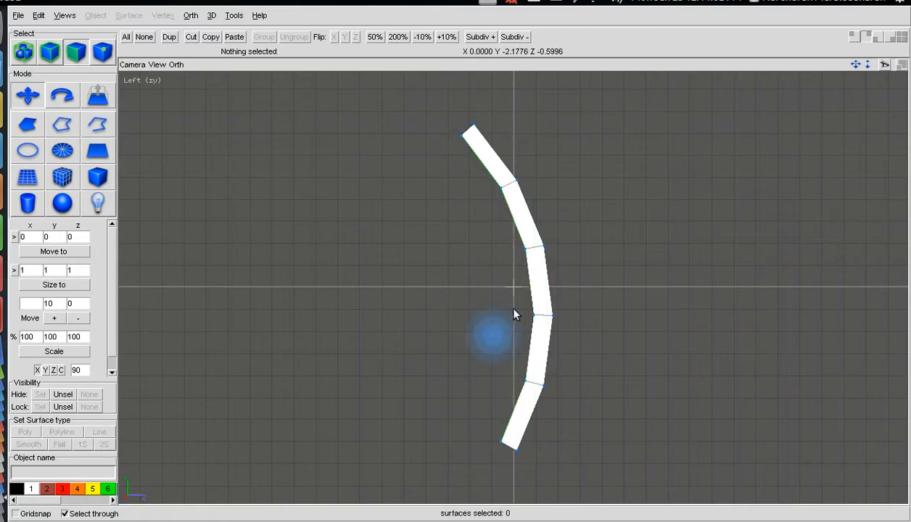
{"action": "mouse_move", "coordinate": [553, 344]}
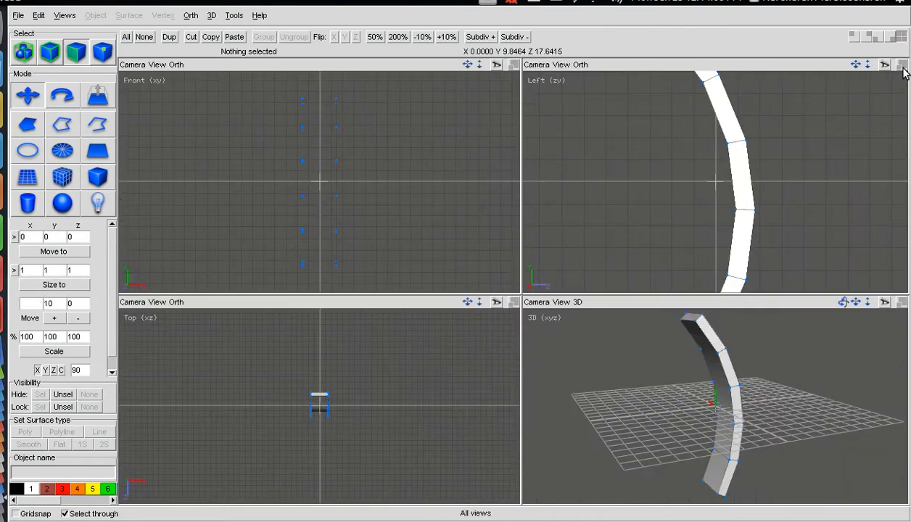
{"action": "left_click", "coordinate": [902, 64]}
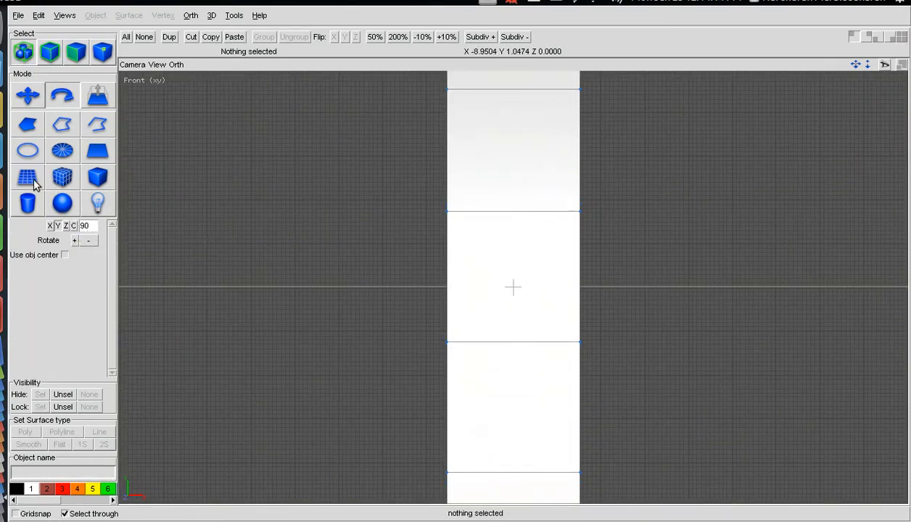
Draw and reposition a rounded window block on the frame, viewed straight on from the front.
{"action": "left_click", "coordinate": [28, 203]}
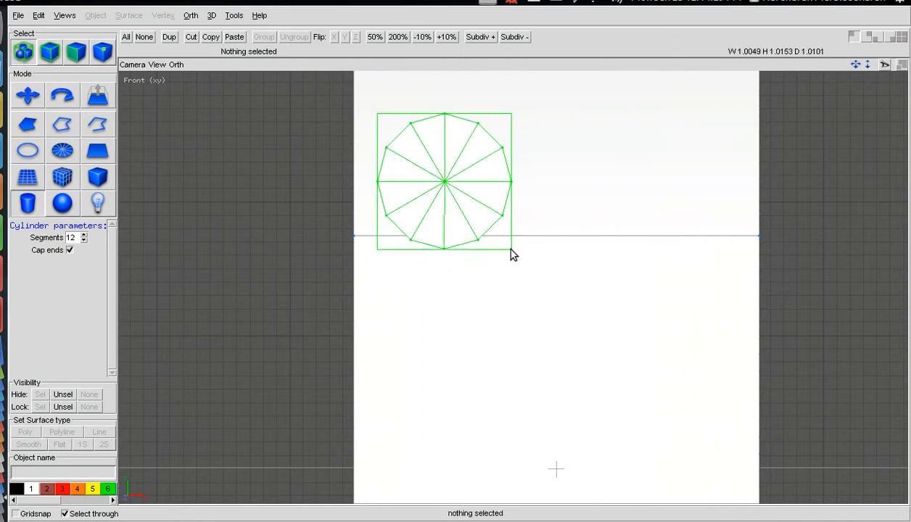
{"action": "left_click", "coordinate": [444, 181]}
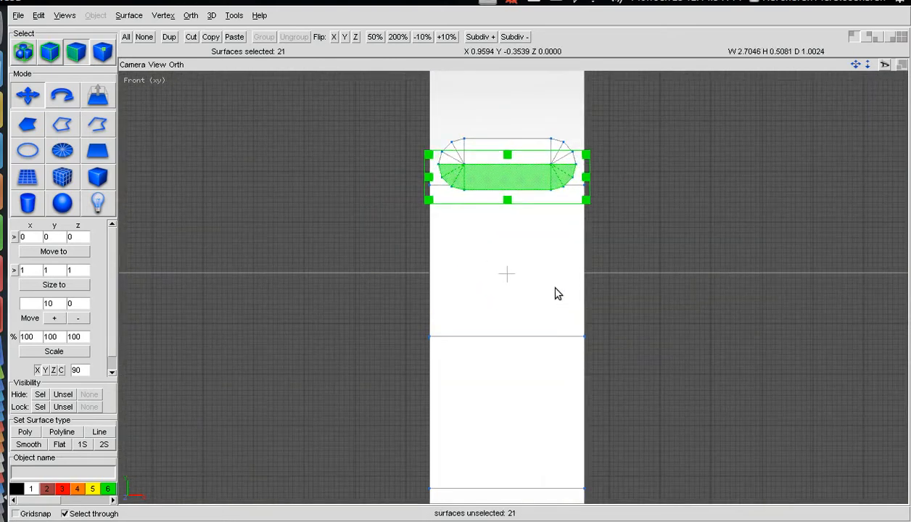
{"action": "mouse_move", "coordinate": [98, 95]}
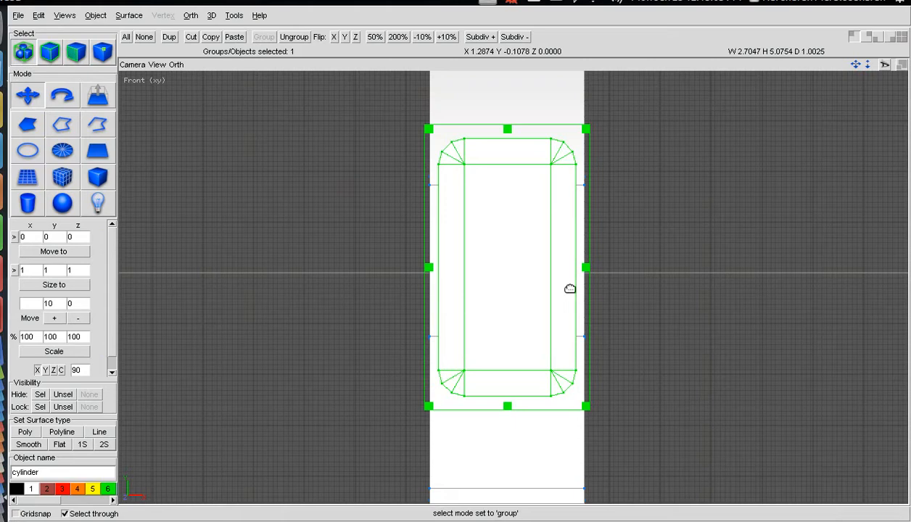
{"action": "left_click_drag", "start_coordinate": [568, 289], "coordinate": [531, 303]}
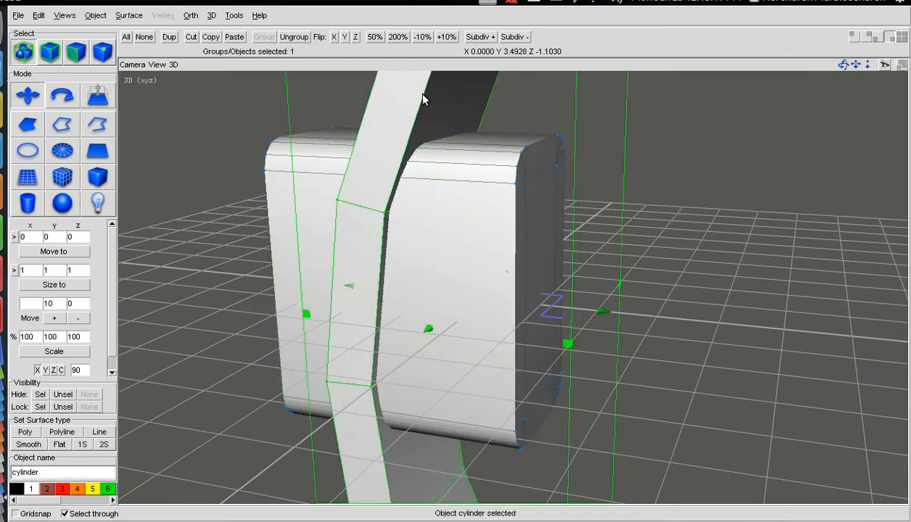
{"action": "left_click", "coordinate": [96, 14]}
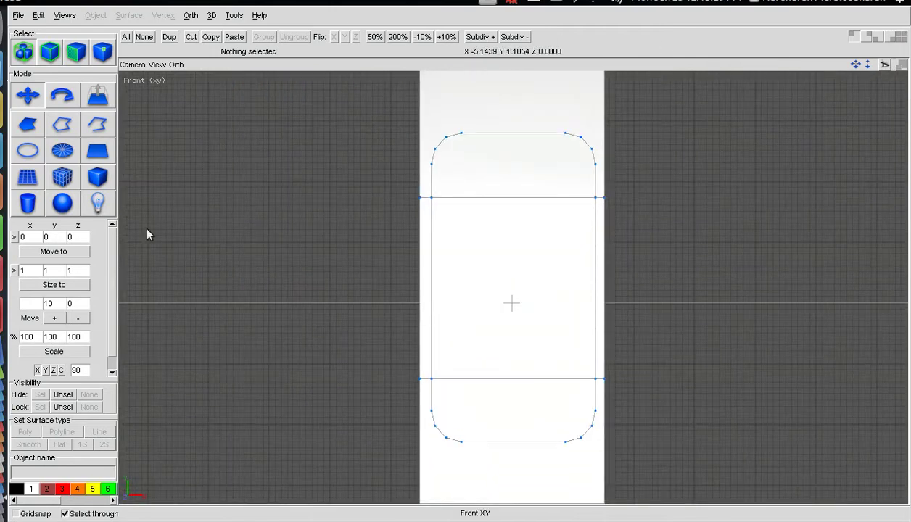
Draw a 12-sided cylinder, stretch it into a wide rounded shape inside the frame and select its lower faces.
{"action": "left_click", "coordinate": [26, 203]}
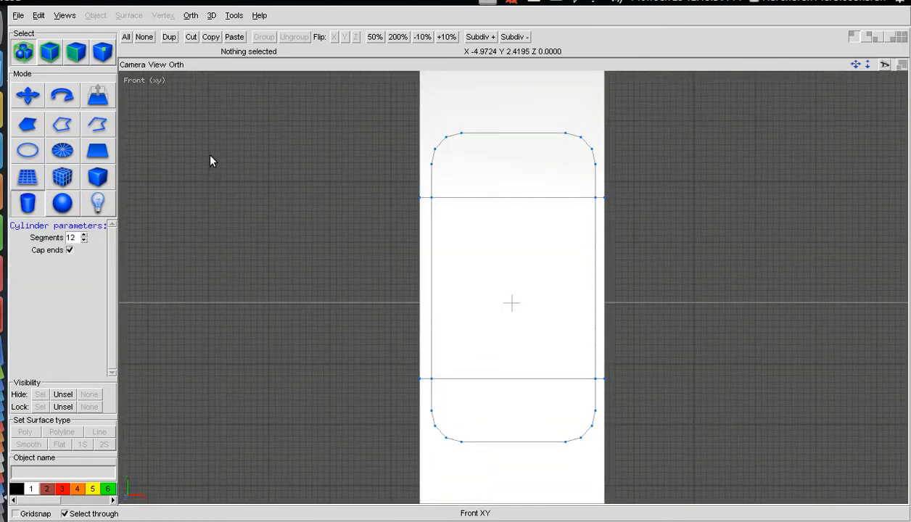
{"action": "left_click_drag", "start_coordinate": [214, 156], "coordinate": [268, 217]}
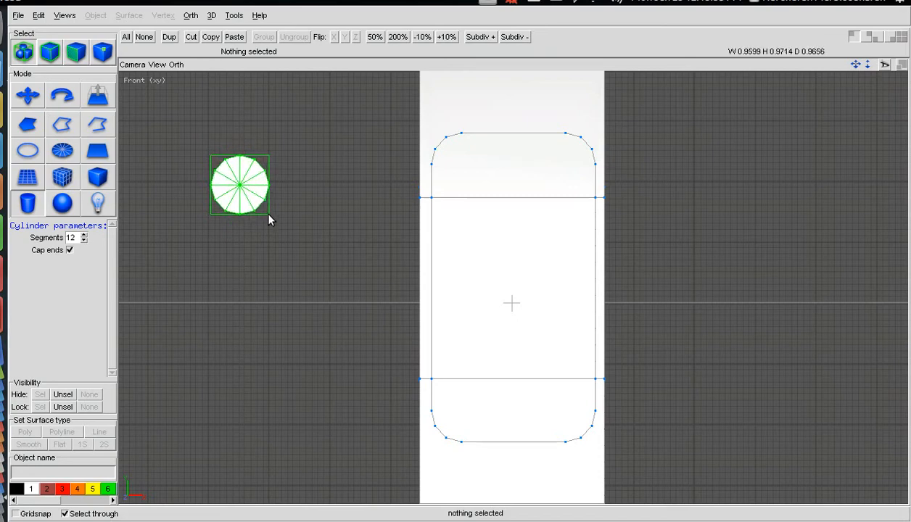
{"action": "left_click_drag", "start_coordinate": [239, 185], "coordinate": [496, 247]}
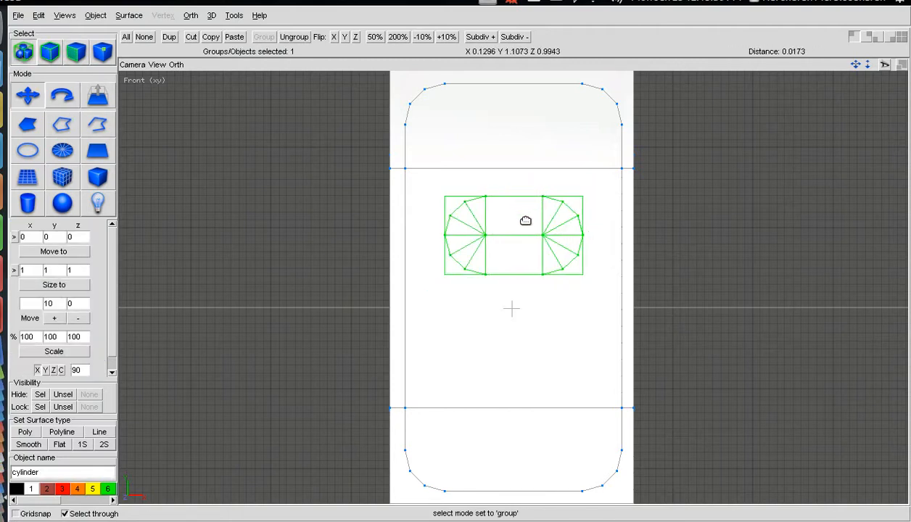
{"action": "left_click_drag", "start_coordinate": [514, 232], "coordinate": [514, 235]}
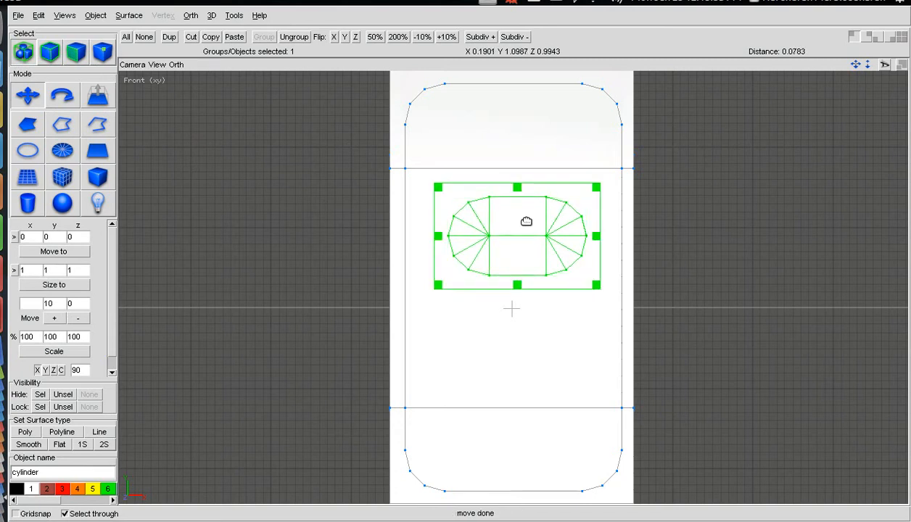
{"action": "left_click", "coordinate": [128, 15]}
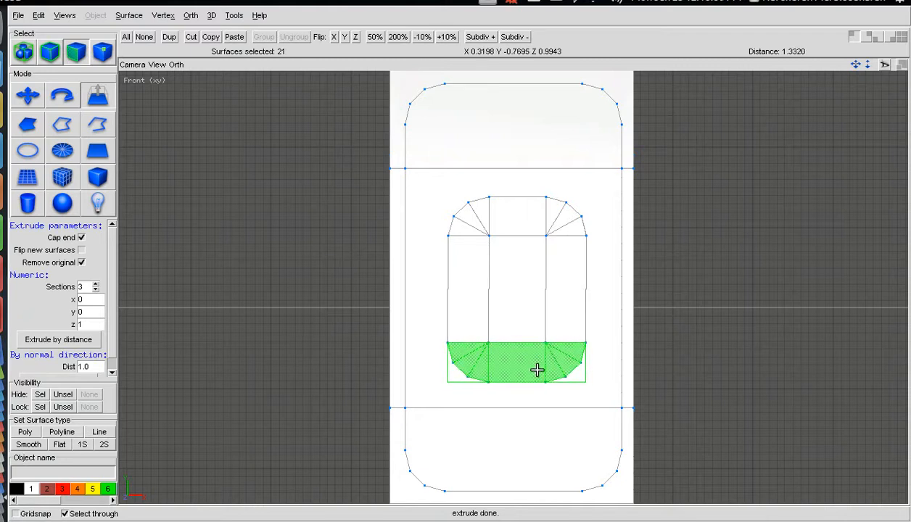
Extend the window shape's lower faces downward into a tall rounded rectangle.
{"action": "left_click", "coordinate": [28, 51]}
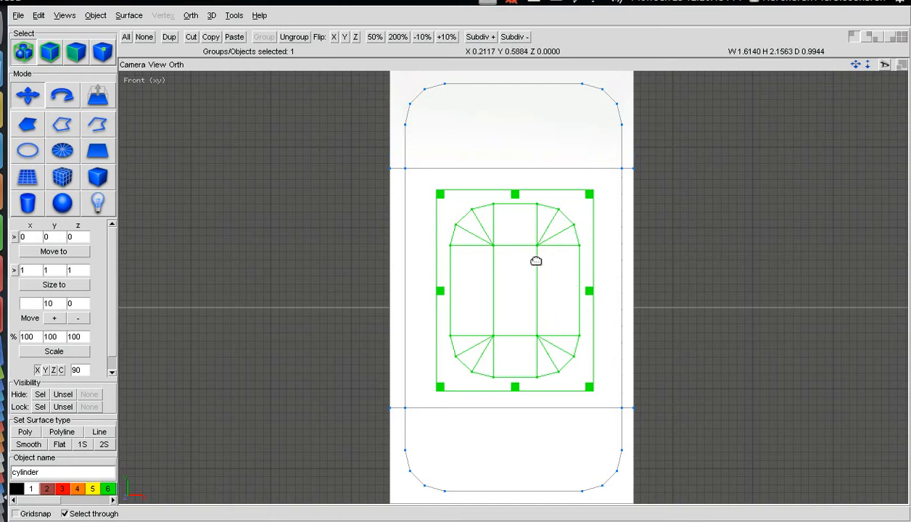
Knife-cut the window outline into the frame surface and return to the front view.
{"action": "left_click", "coordinate": [233, 36]}
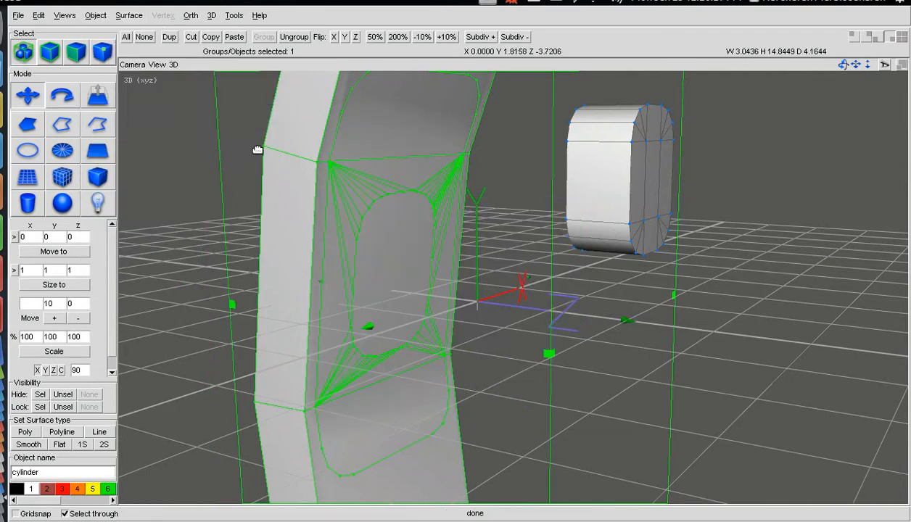
{"action": "left_click", "coordinate": [621, 177]}
{"action": "type", "text": "9"}
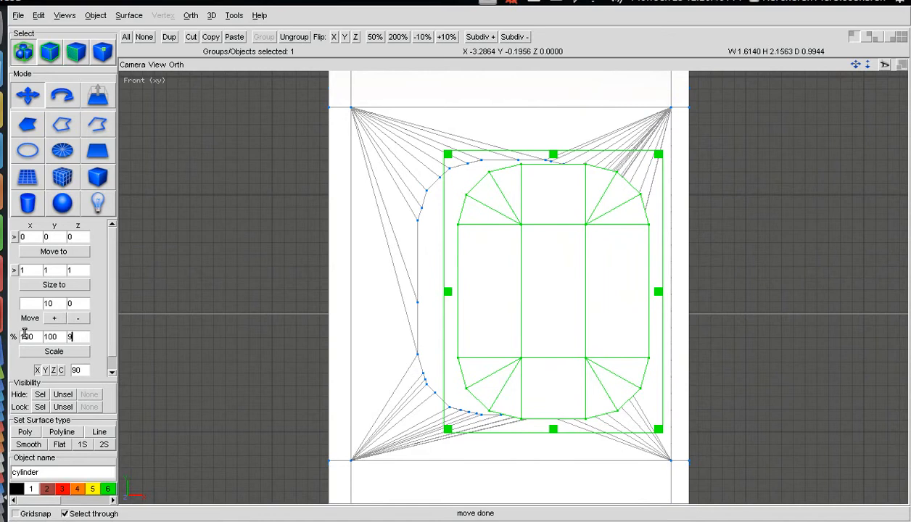
Scale the window shape to 99% so it passes through the frame opening.
{"action": "left_click", "coordinate": [53, 351]}
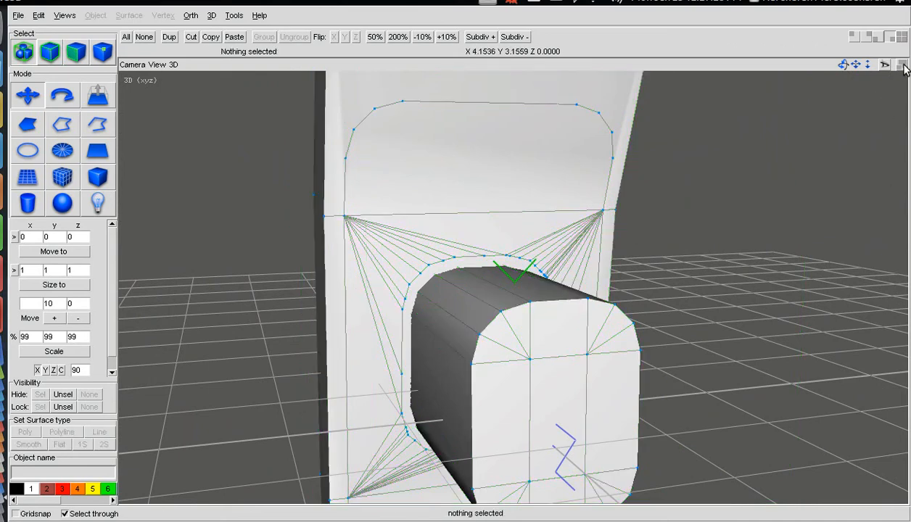
Cut the window shape away from the frame, leaving an open rounded hole.
{"action": "left_click", "coordinate": [76, 53]}
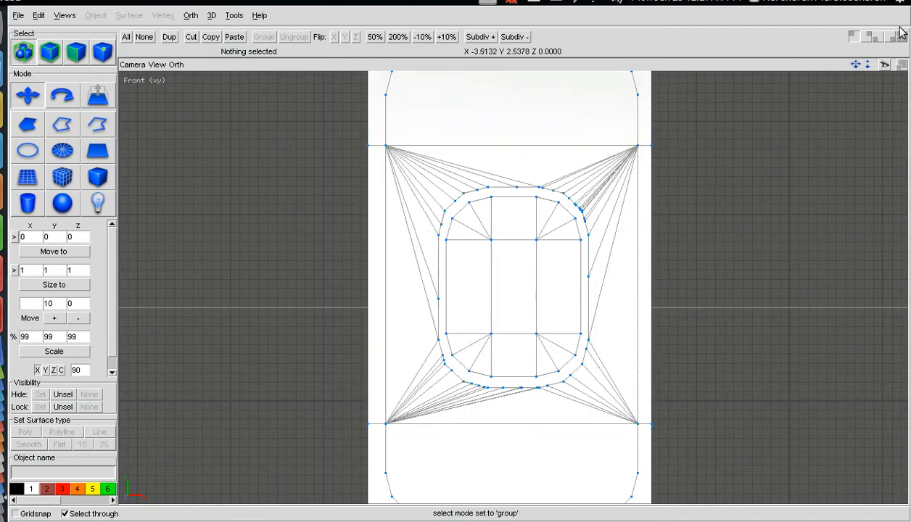
{"action": "left_click", "coordinate": [878, 36]}
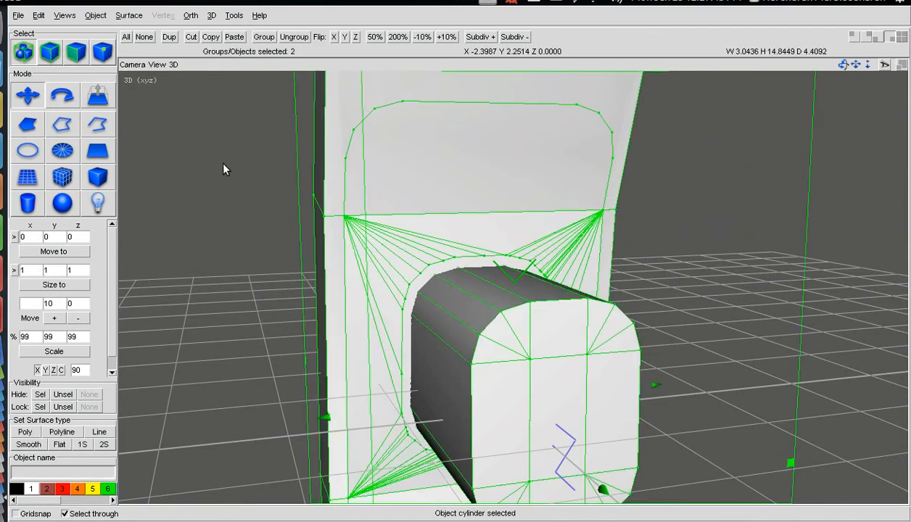
{"action": "left_click", "coordinate": [128, 15]}
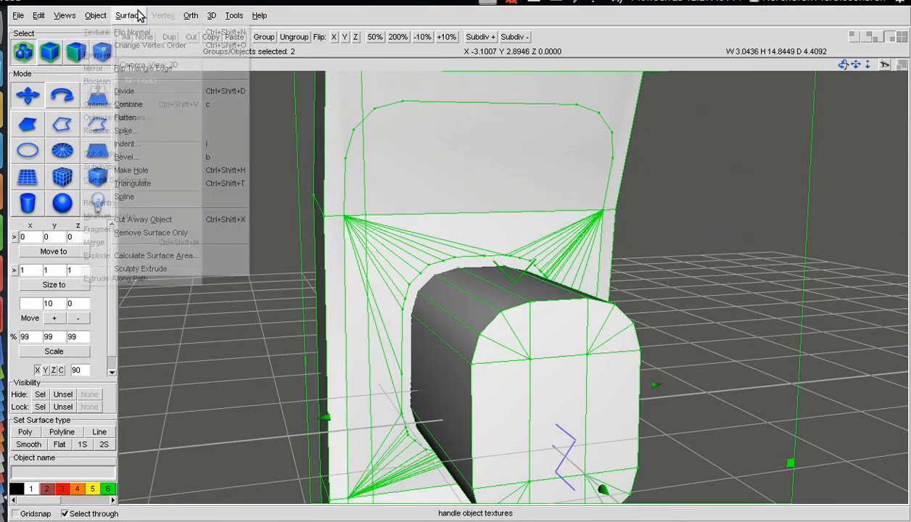
{"action": "left_click", "coordinate": [96, 15]}
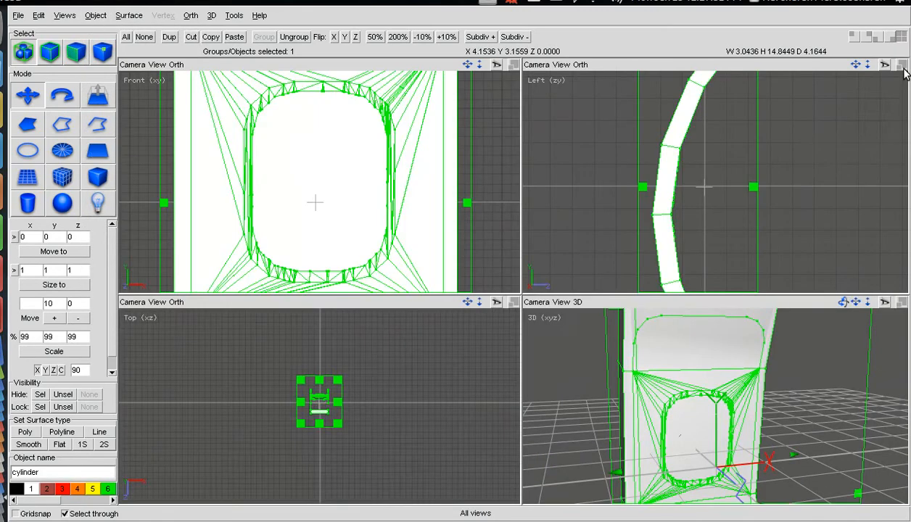
In the front view, combine the selected upper frame faces into one.
{"action": "left_click", "coordinate": [884, 63]}
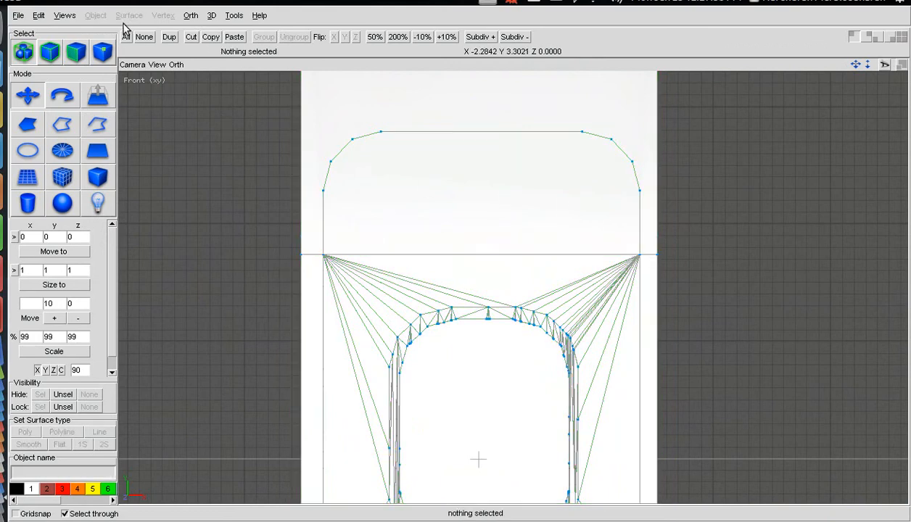
{"action": "left_click", "coordinate": [127, 15]}
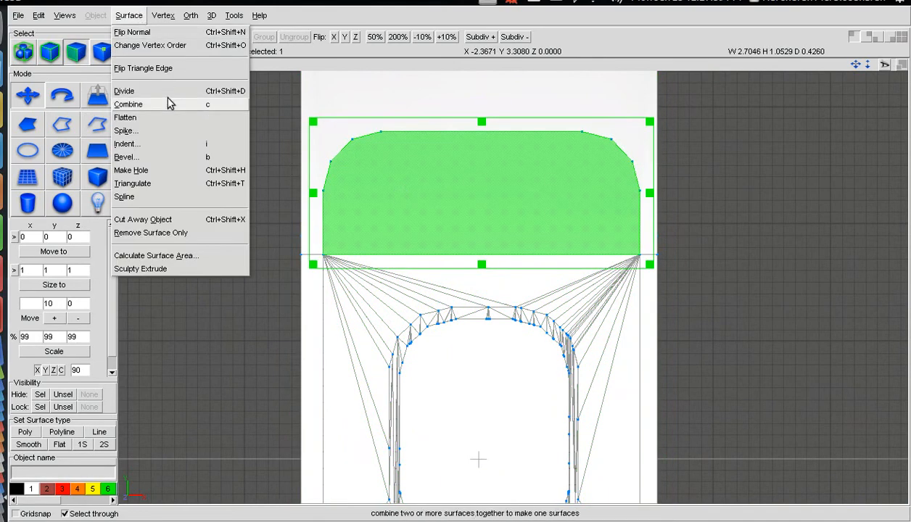
{"action": "left_click", "coordinate": [127, 104]}
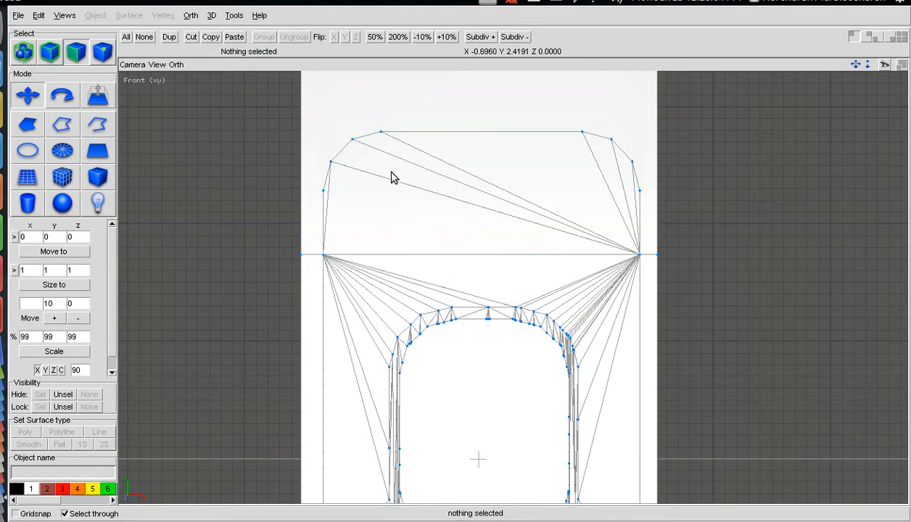
{"action": "mouse_move", "coordinate": [395, 144]}
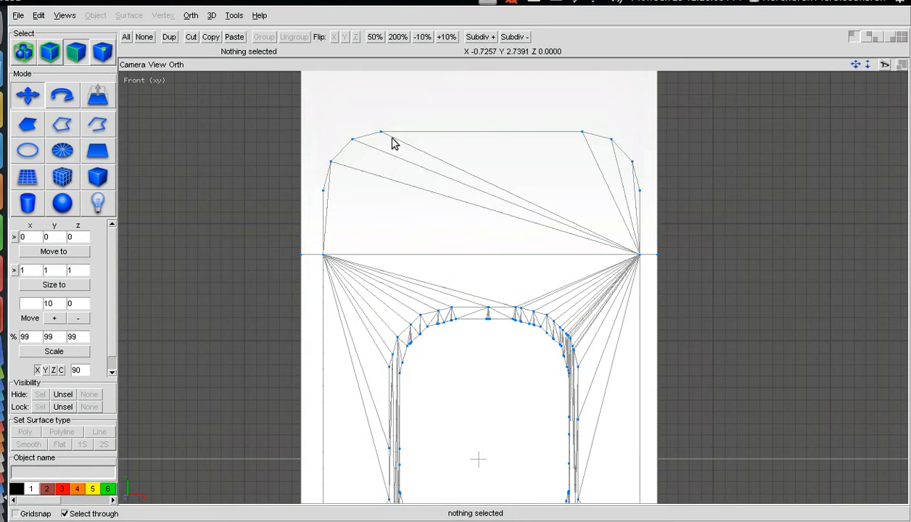
{"action": "mouse_move", "coordinate": [587, 404]}
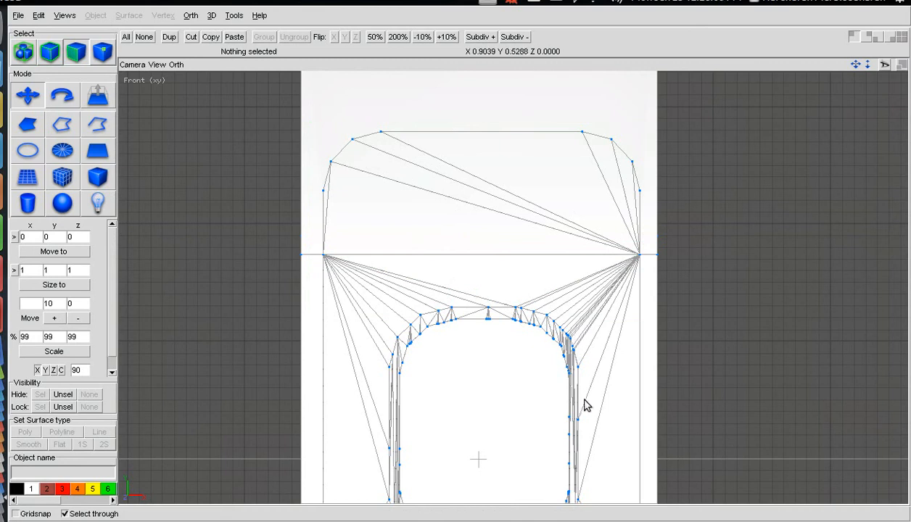
{"action": "mouse_move", "coordinate": [343, 215]}
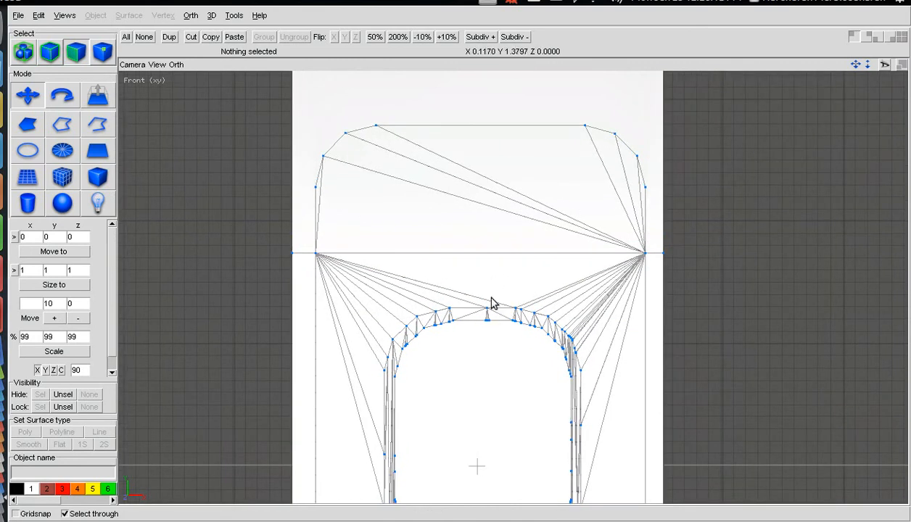
Flip the shared edge of two adjacent triangles above the window opening.
{"action": "left_click", "coordinate": [128, 15]}
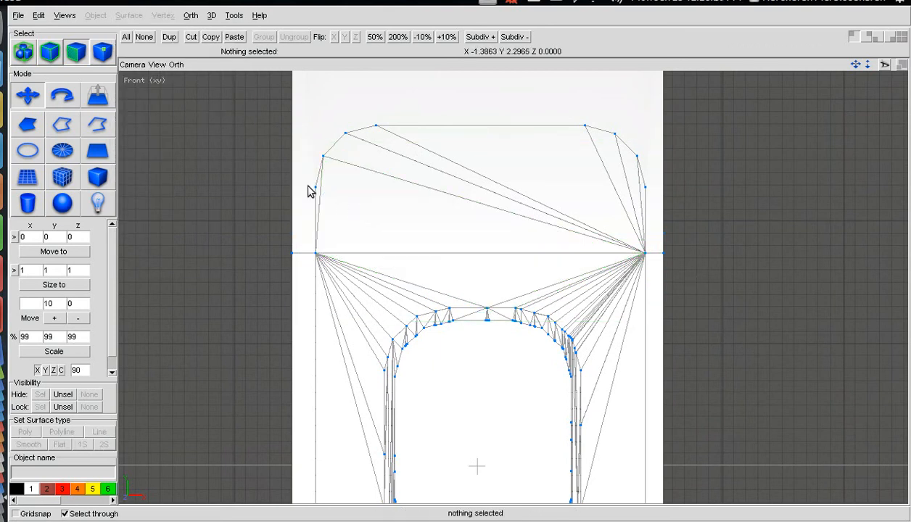
{"action": "left_click", "coordinate": [128, 15]}
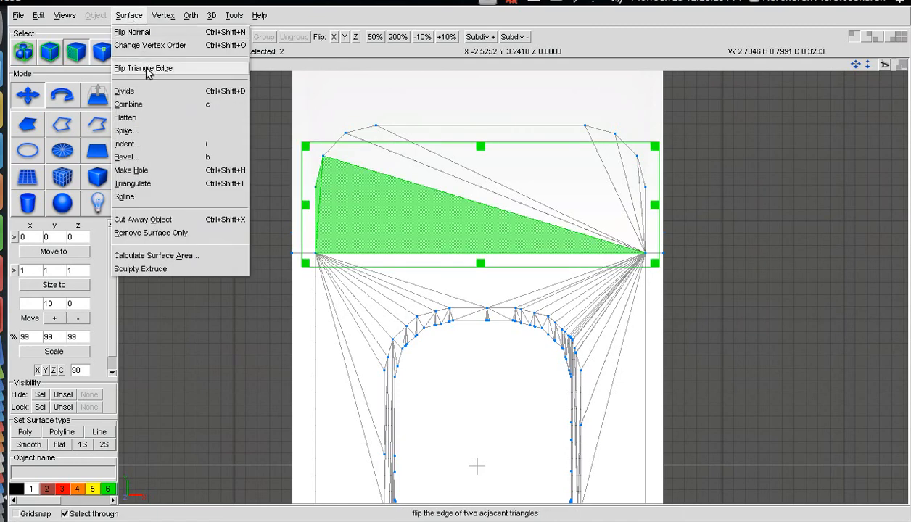
{"action": "left_click", "coordinate": [142, 68]}
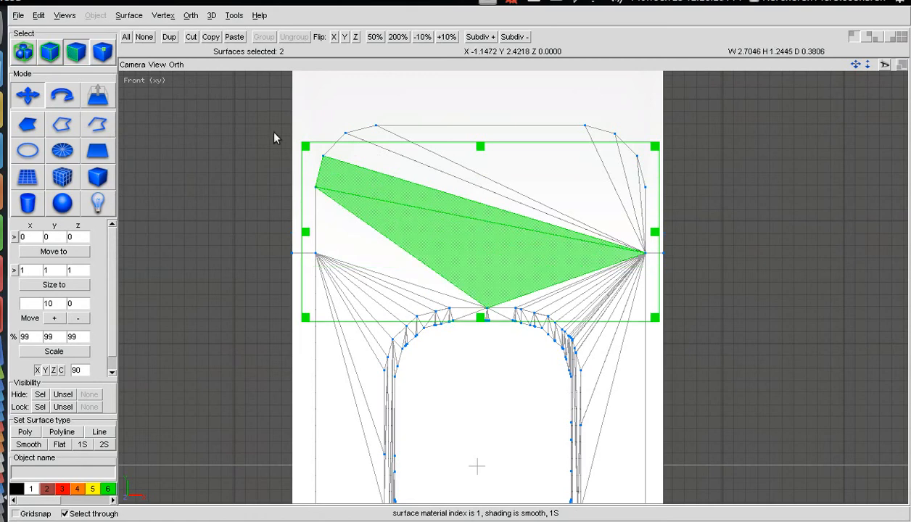
{"action": "left_click", "coordinate": [128, 14]}
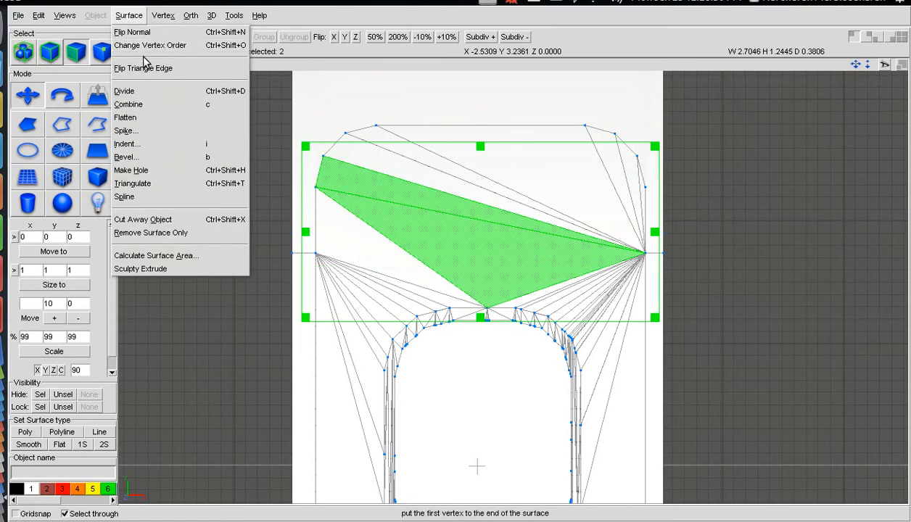